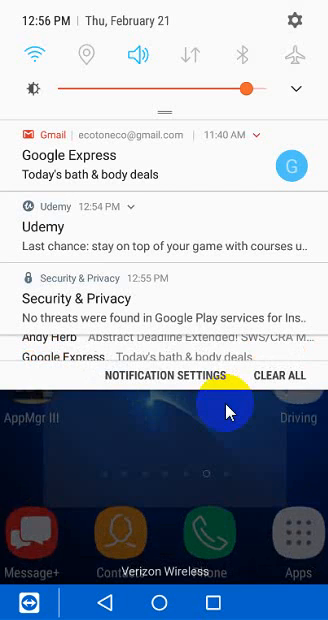
Tap the gear icon in the notification shade to open Settings
click(162, 377)
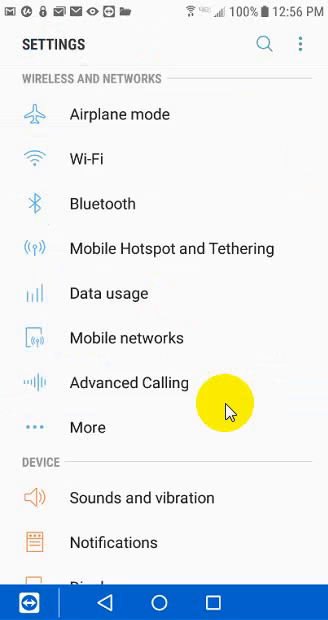
Open About phone and scroll through build, hardware, security software and Knox version
scroll(down, 3)
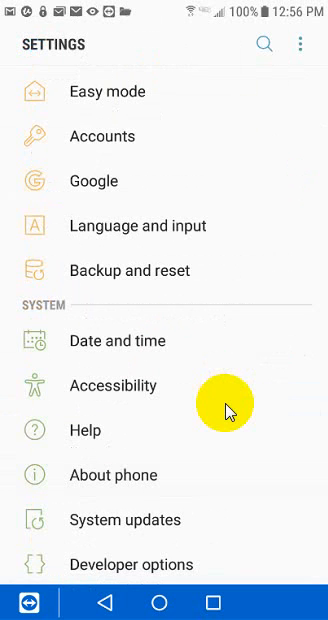
click(122, 474)
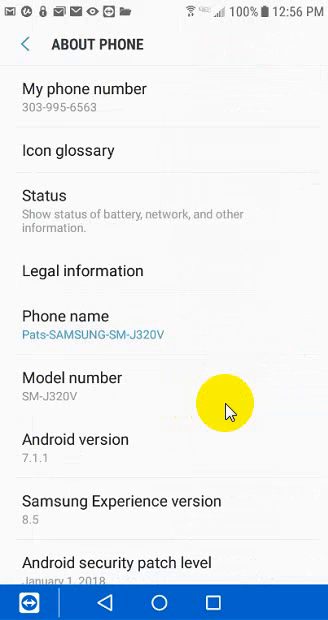
scroll(down, 3)
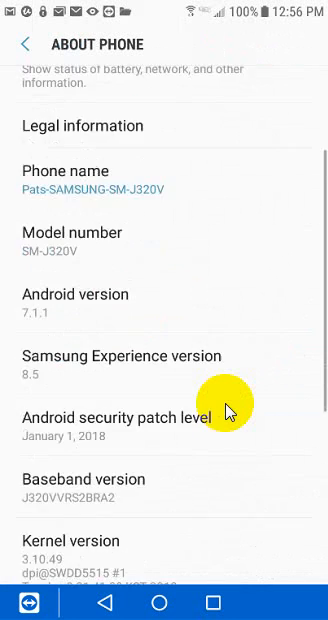
scroll(down, 3)
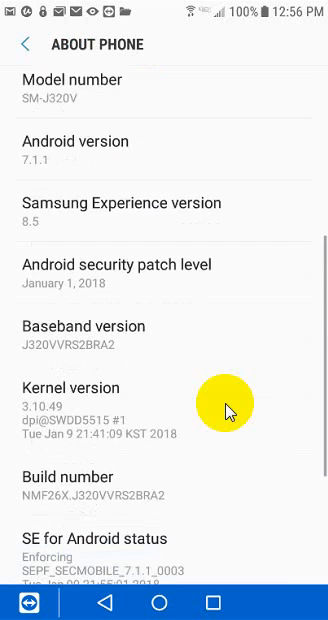
scroll(down, 3)
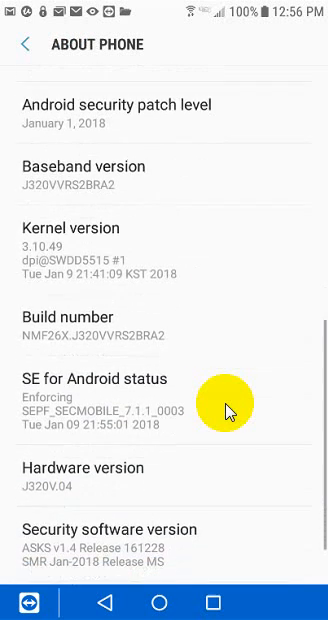
scroll(down, 3)
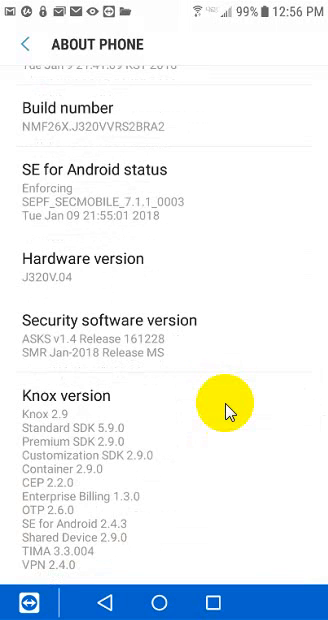
Go back from About phone to the Settings list, then exit to the home screen
click(24, 43)
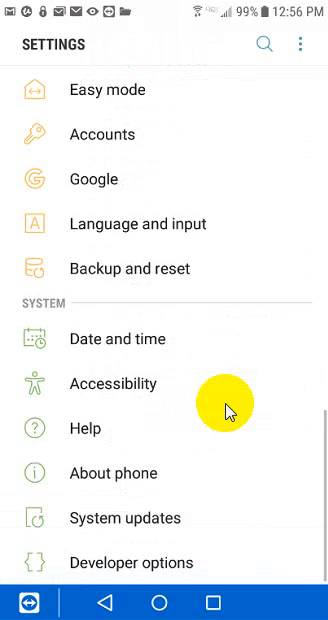
click(128, 517)
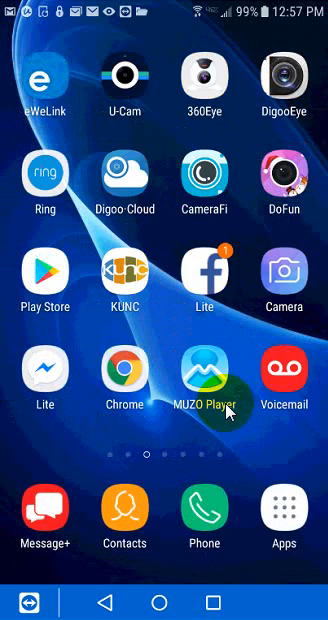
Swipe through the home screens to reach and launch Elevations Credit Union
scroll(left, 3)
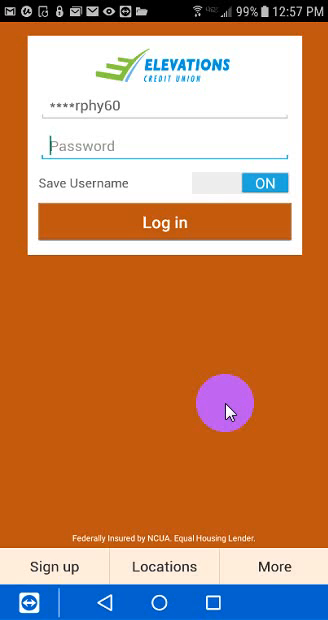
Enter the account password in the Password field and submit the login
click(164, 146)
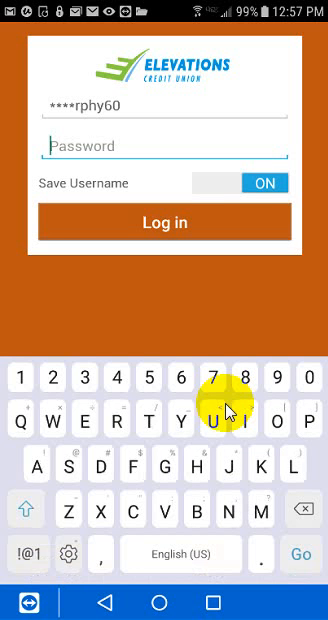
text(e)
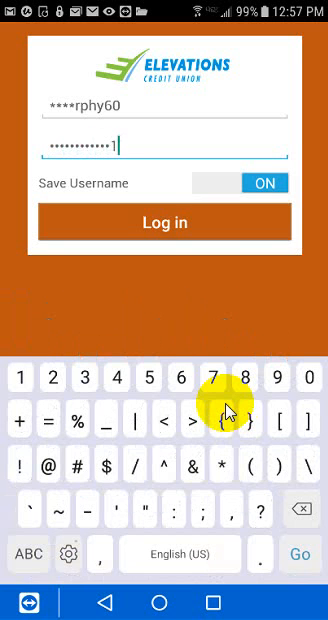
click(164, 221)
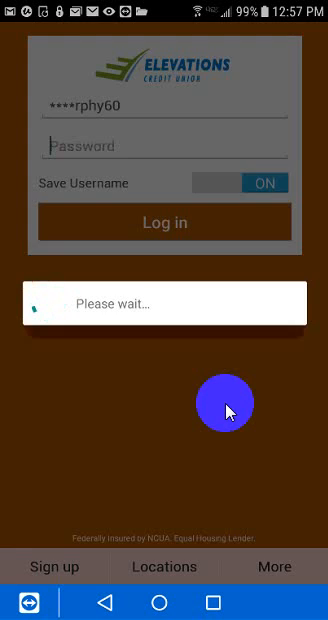
click(164, 222)
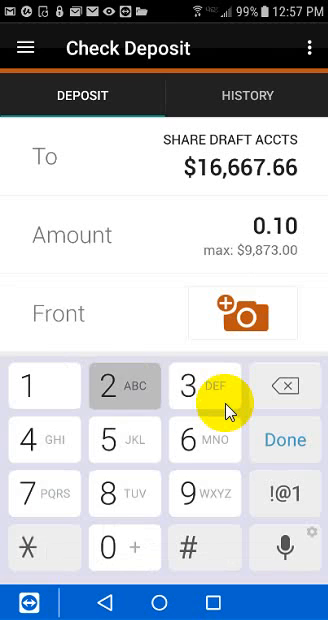
Key in the final digits so the share draft deposit amount reads $102.00
click(114, 547)
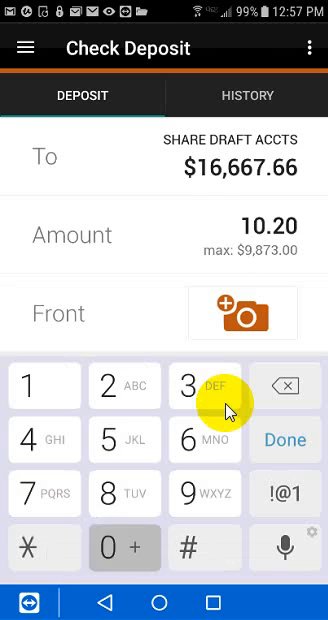
click(115, 547)
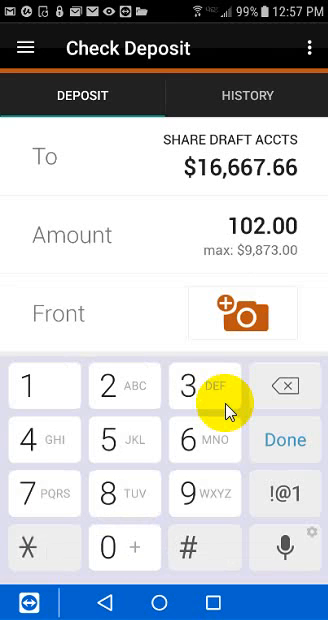
Tap the Front camera icon to photograph the check, triggering the app-stopped dialog
click(285, 440)
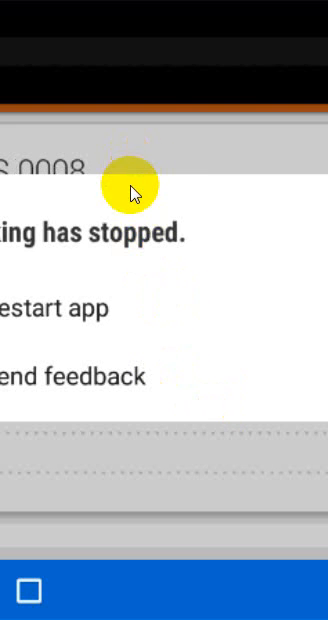
mouse_move(142, 163)
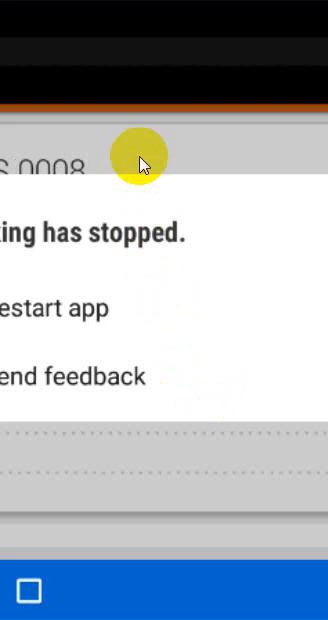
mouse_move(40, 120)
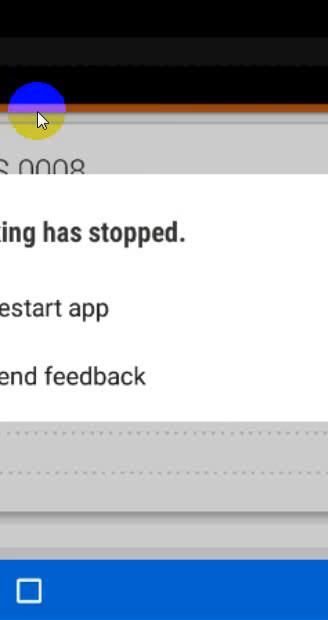